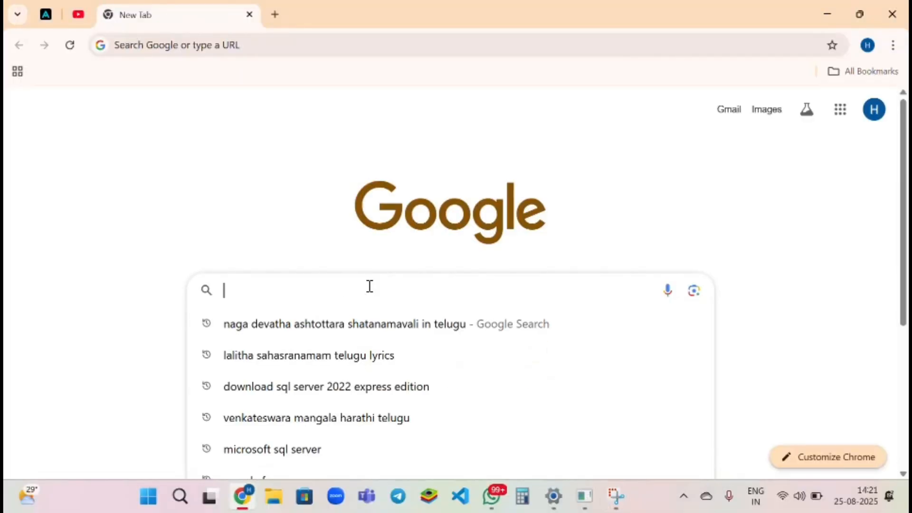
- Enter "Microsoft" in the Google search box on the new tab
text(Micr)
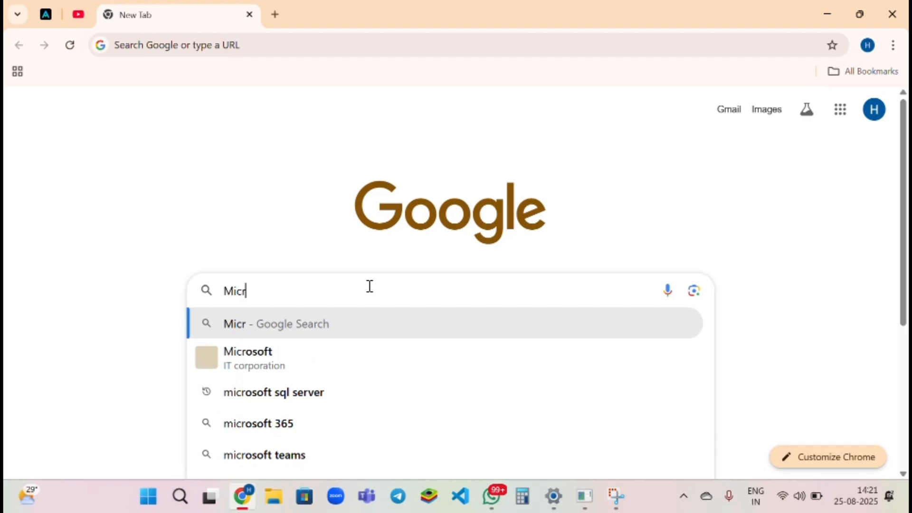
text(osoft)
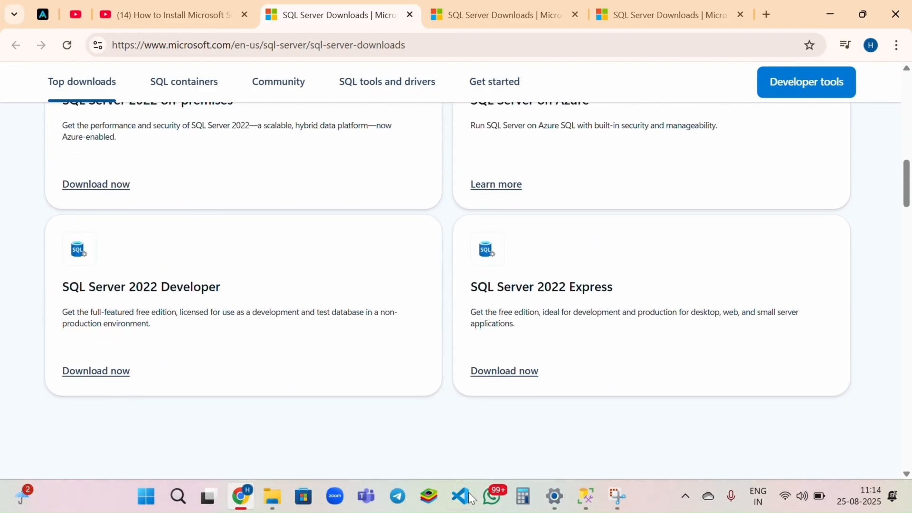
- Request the SQL Server 2022 Express edition download from Microsoft's downloads page
click(503, 371)
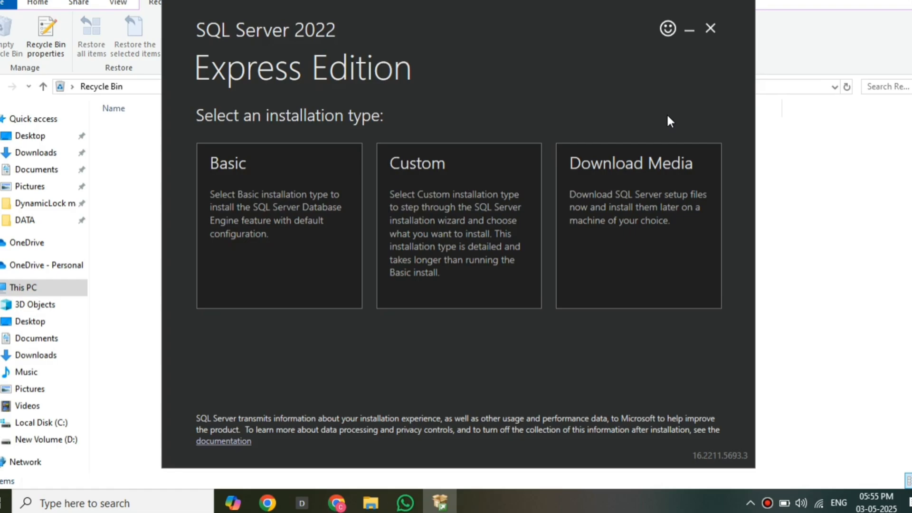
mouse_move(337, 177)
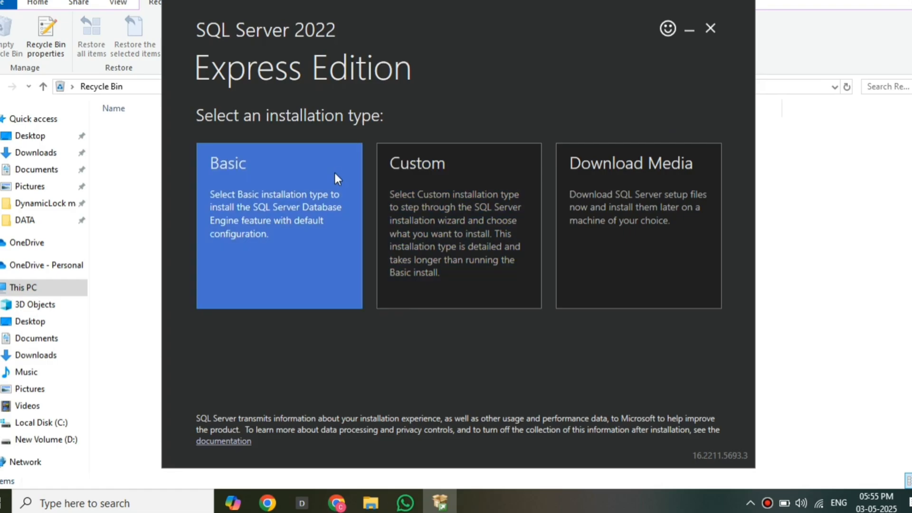
- Choose the Basic installation type and accept the SQL Server license terms
click(279, 226)
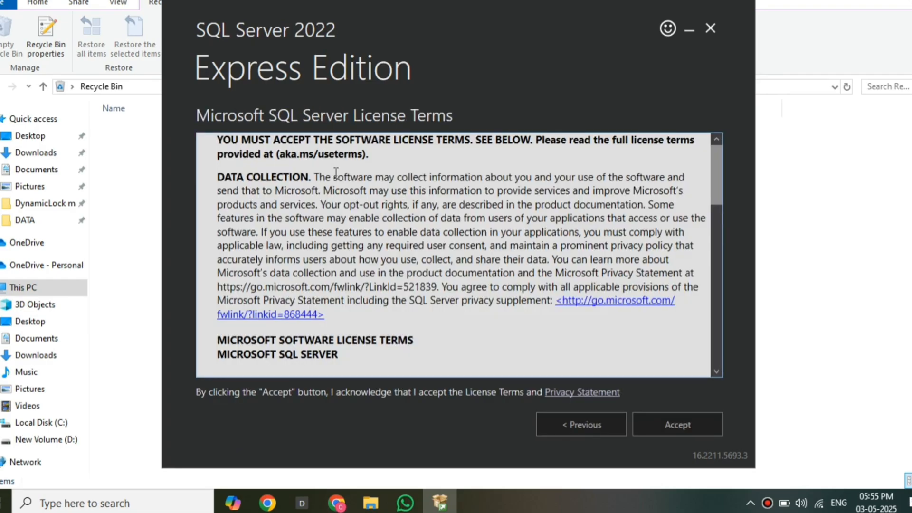
mouse_move(677, 423)
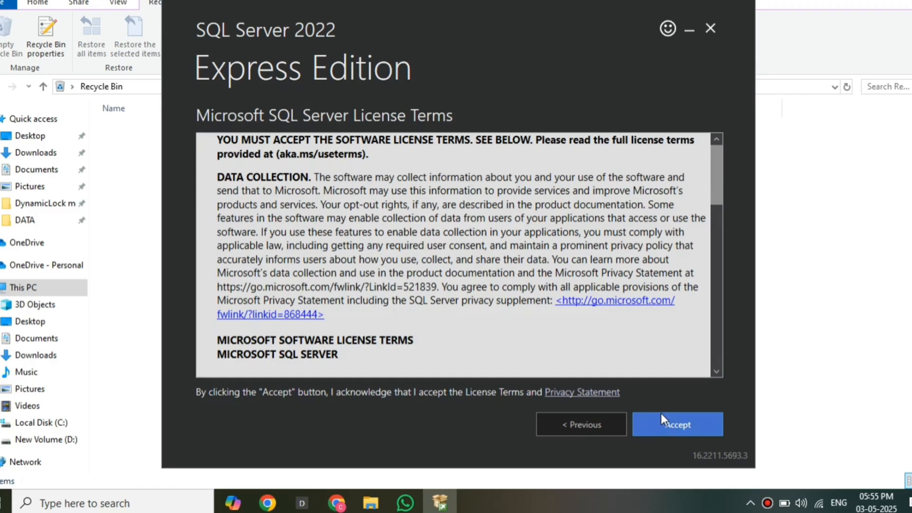
click(676, 424)
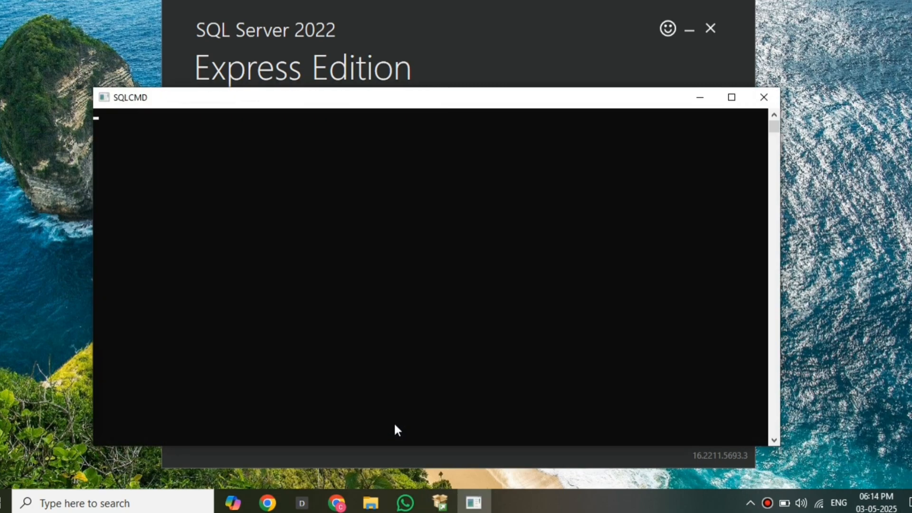
key(Return)
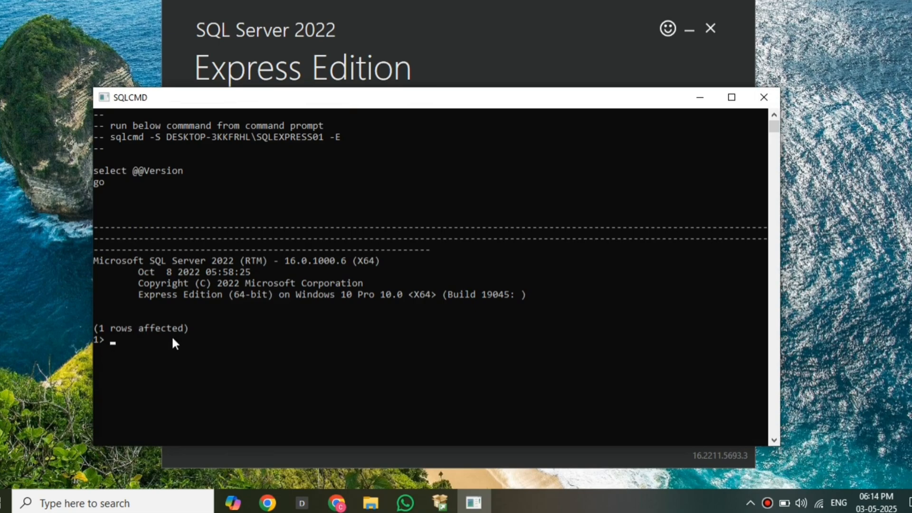
mouse_move(701, 108)
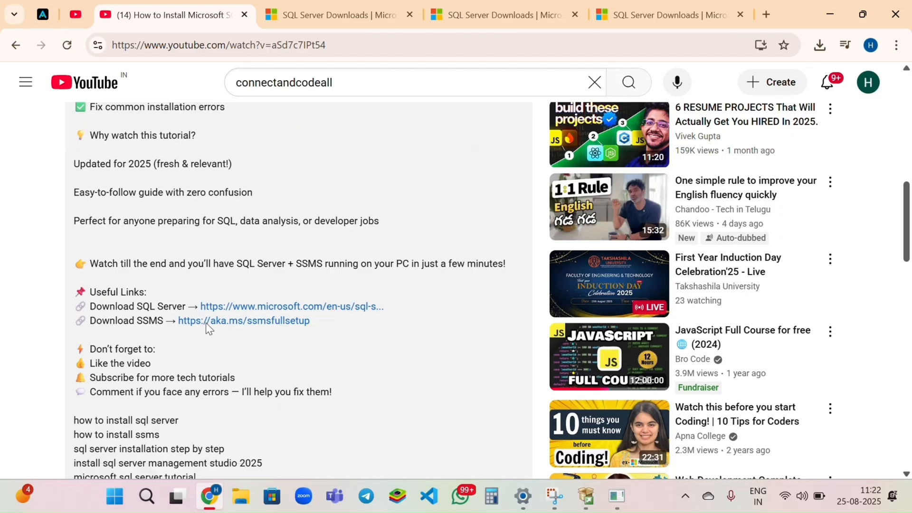
click(819, 44)
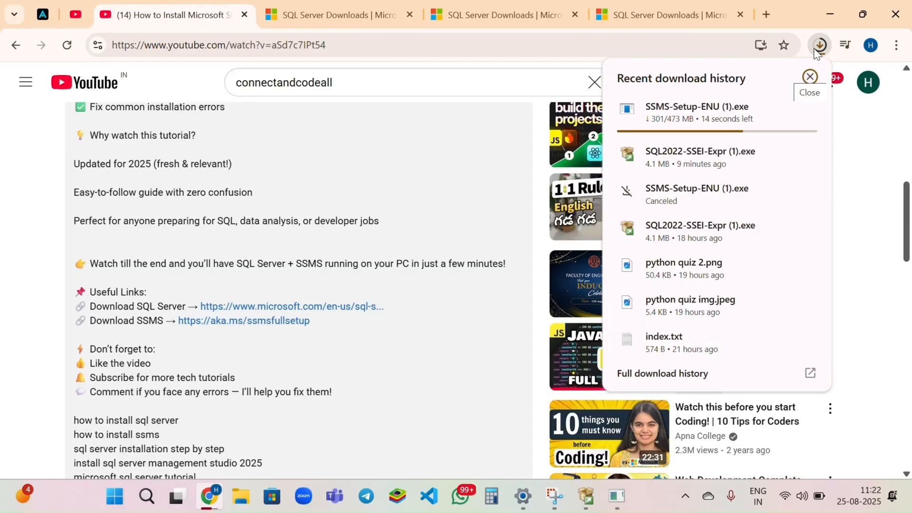
click(809, 76)
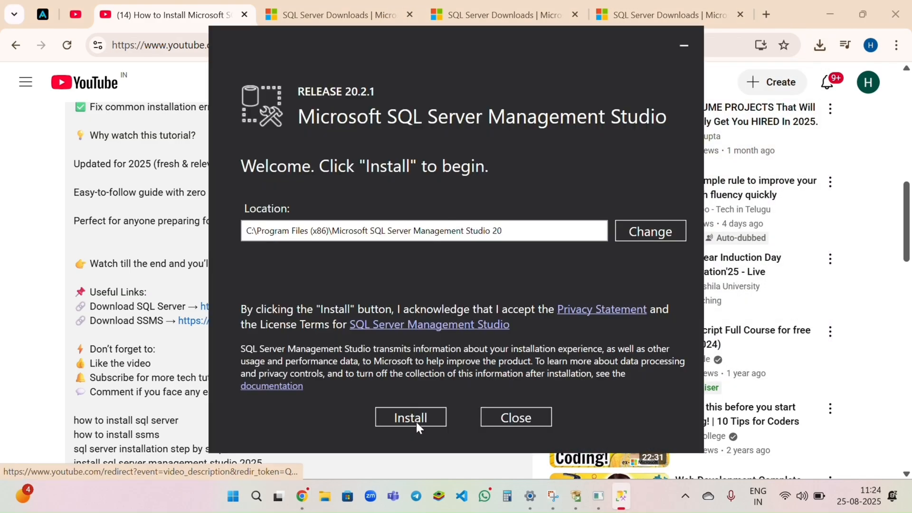
click(411, 417)
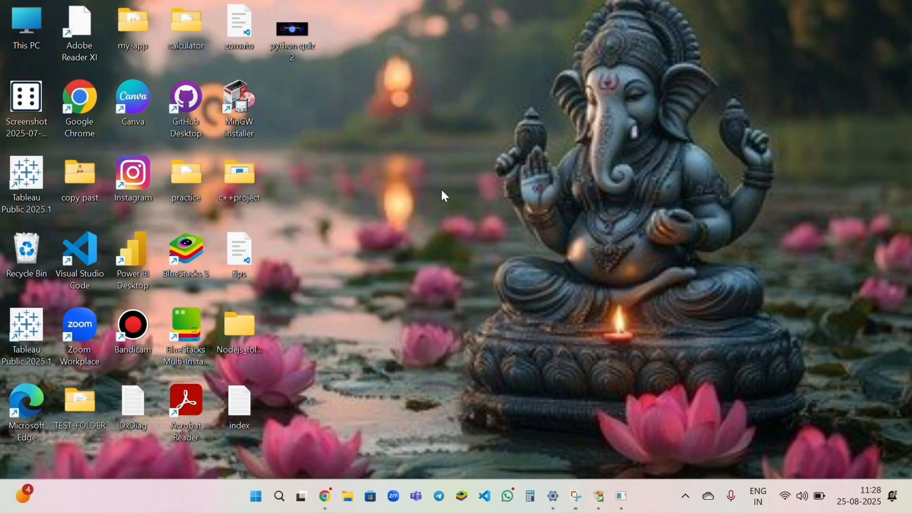
- Search Start for "ssms" and launch SQL Server Management Studio
text(ssms)
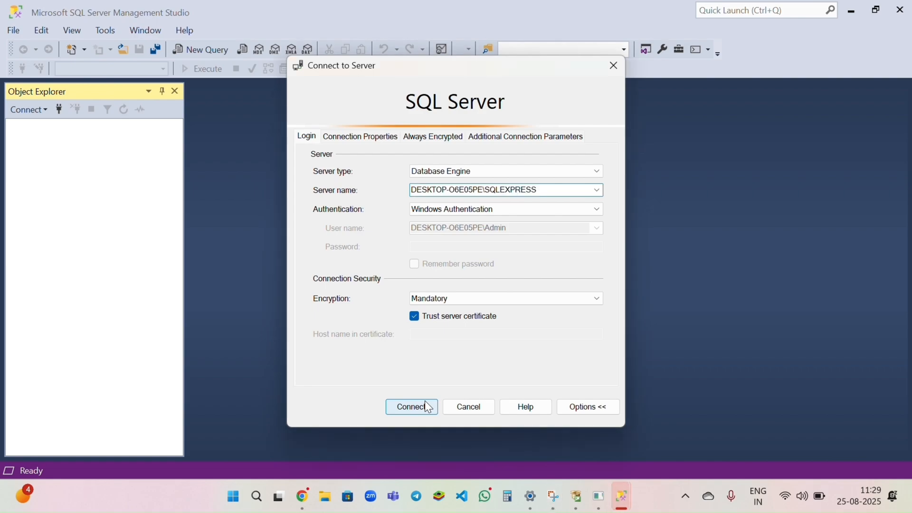
- Connect to the local SQLEXPRESS instance with Windows Authentication, listing its Object Explorer tree
click(411, 406)
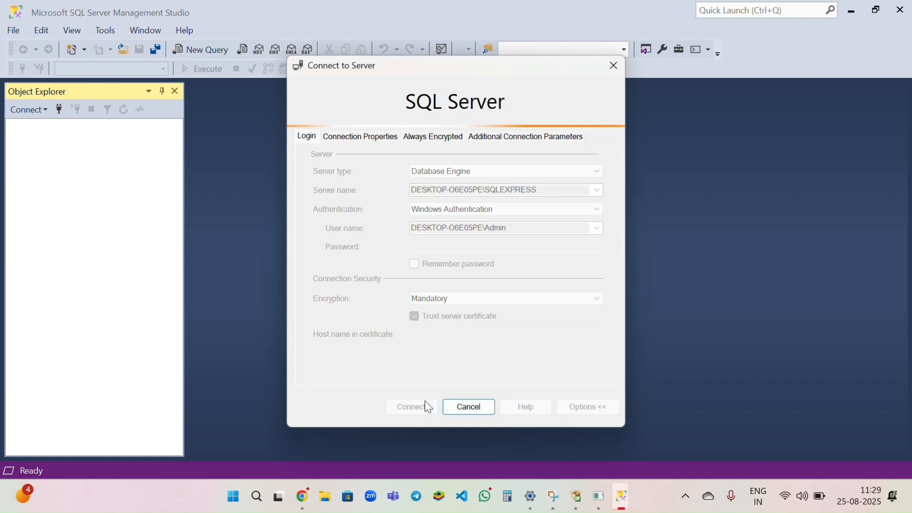
click(412, 406)
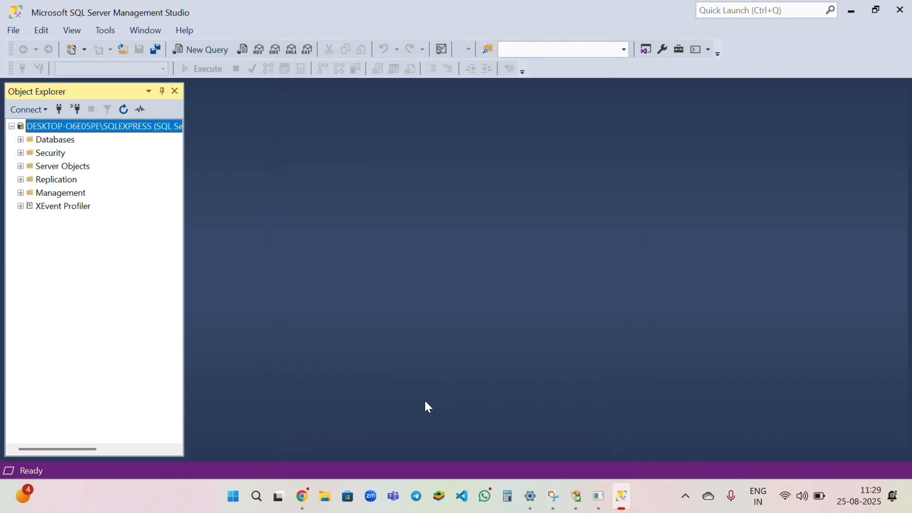